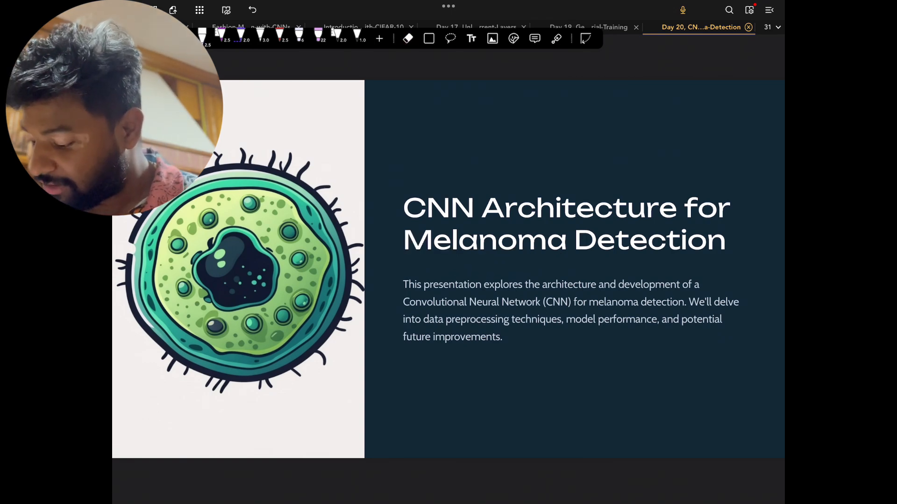
# Step: Advance the deck from the title slide to the Data Preprocessing & Augmentation slide
pyautogui.moveTo(404, 261); pyautogui.dragTo(477, 260)
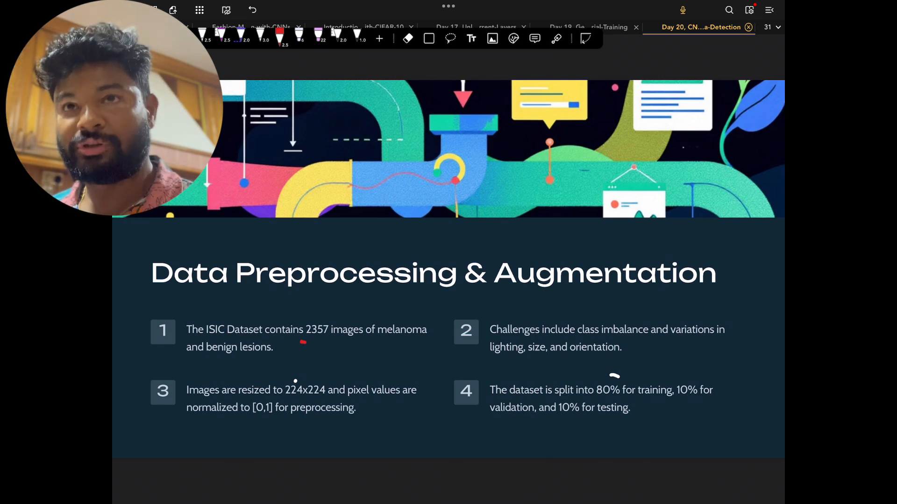
# Step: Underline in red the 2357 image count, 224x224 size, [0,1] normalization and lighting variations
pyautogui.moveTo(297, 341); pyautogui.dragTo(332, 341)
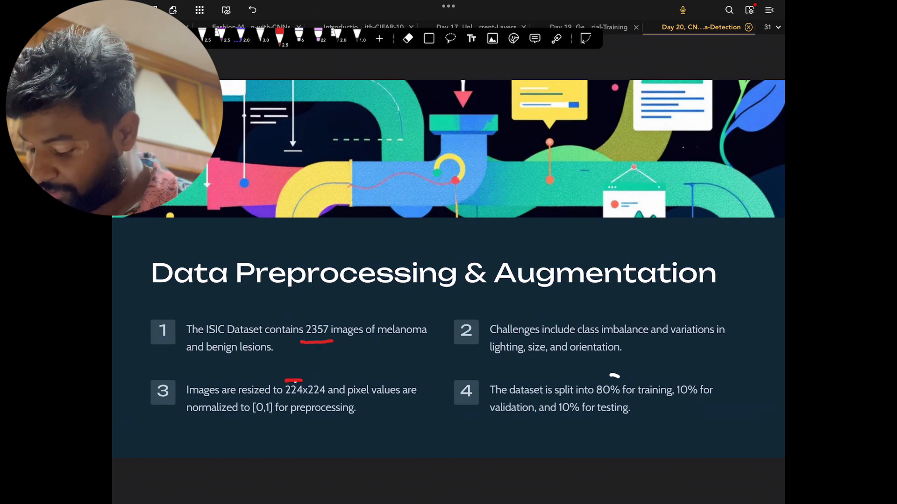
pyautogui.moveTo(197, 426); pyautogui.dragTo(251, 427)
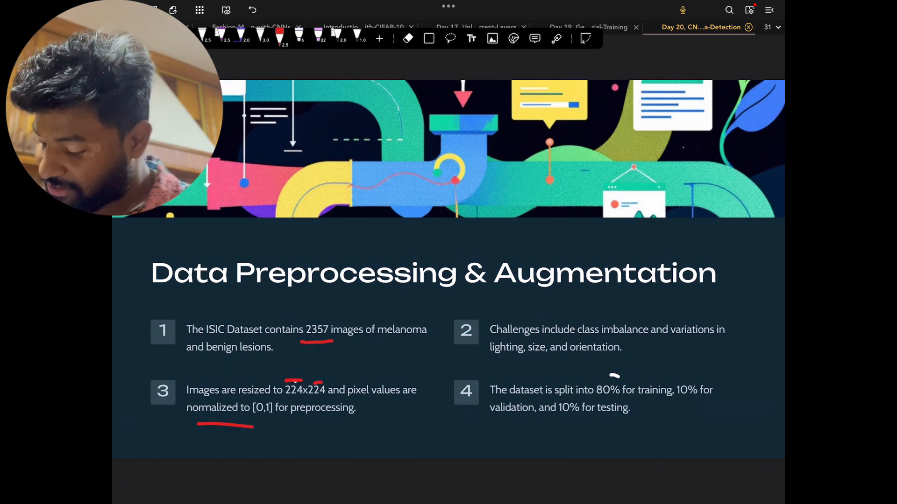
pyautogui.moveTo(666, 352); pyautogui.dragTo(717, 347)
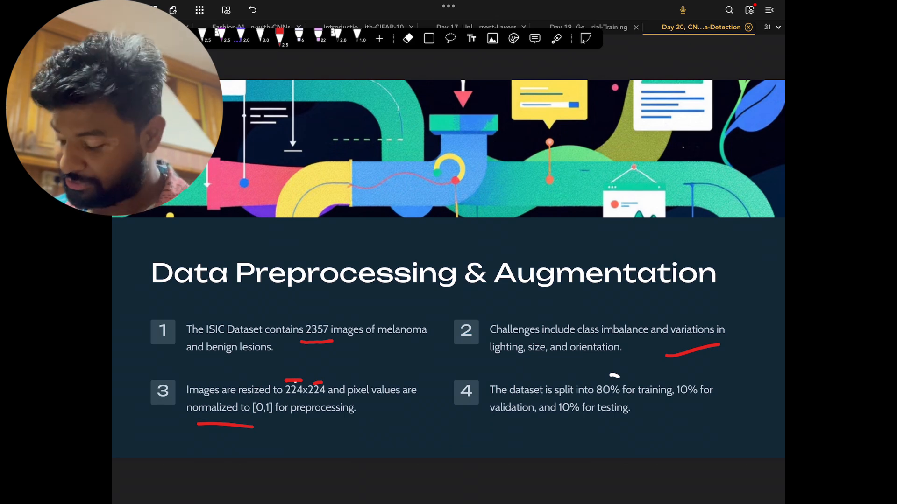
pyautogui.moveTo(520, 423); pyautogui.dragTo(492, 447)
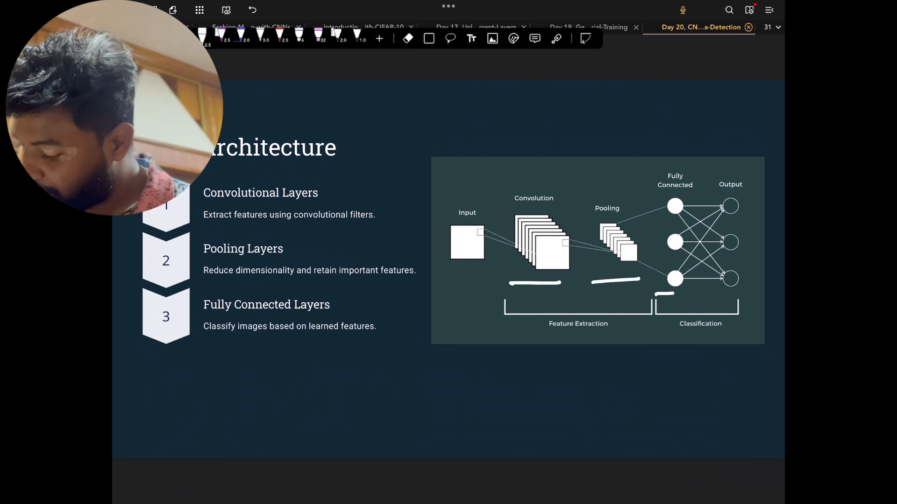
# Step: Underline the convolution, pooling and fully connected stages in the architecture diagram
pyautogui.moveTo(755, 298); pyautogui.dragTo(738, 343)
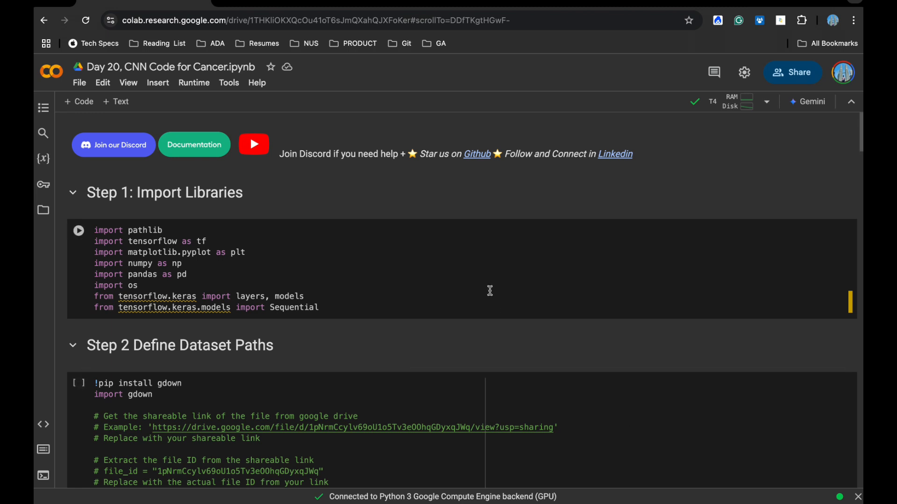
# Step: Scroll past the gdown download cell and its 824MB output to Step 3 Load and Split Dataset
pyautogui.scroll(-3)
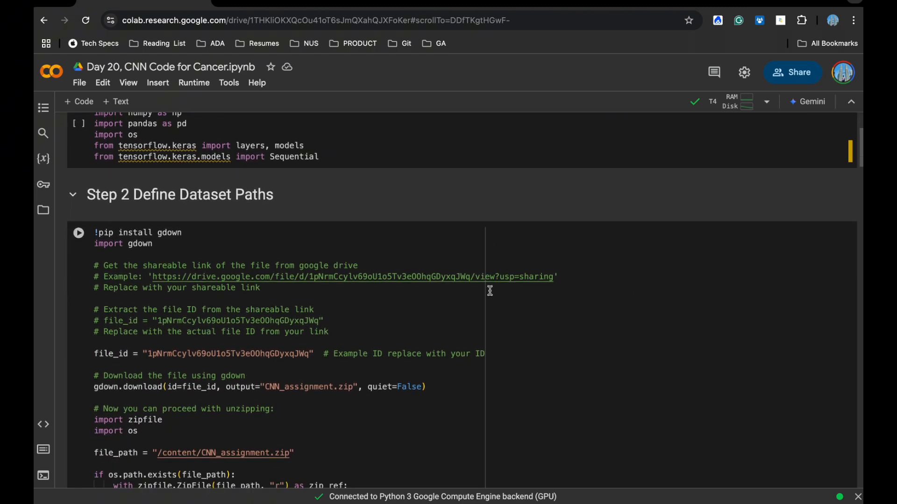
pyautogui.scroll(-3)
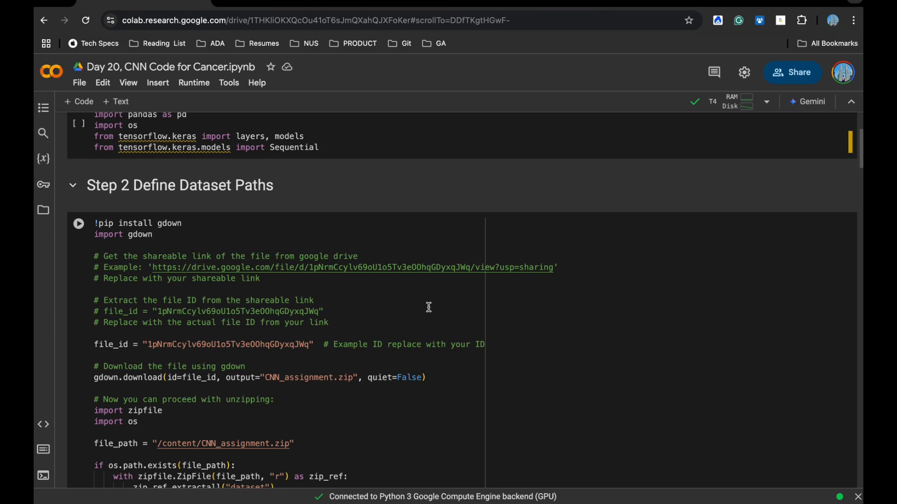
pyautogui.scroll(-3)
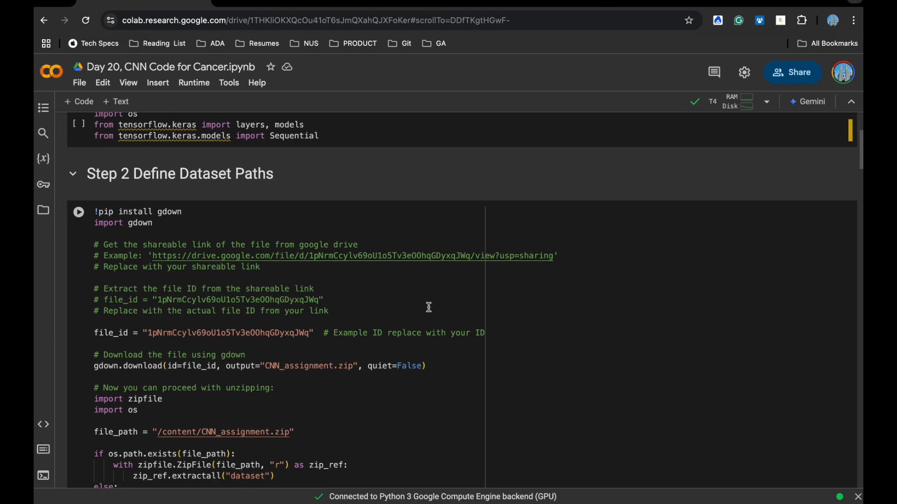
pyautogui.scroll(-3)
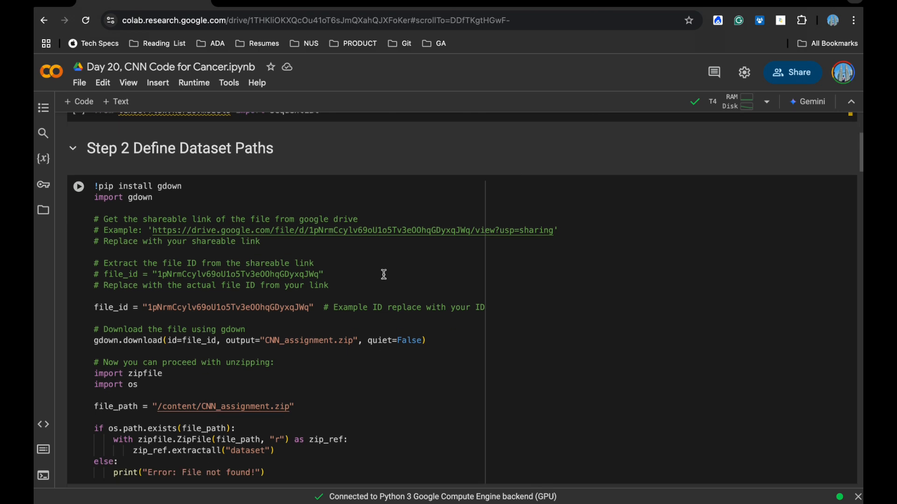
pyautogui.click(79, 186)
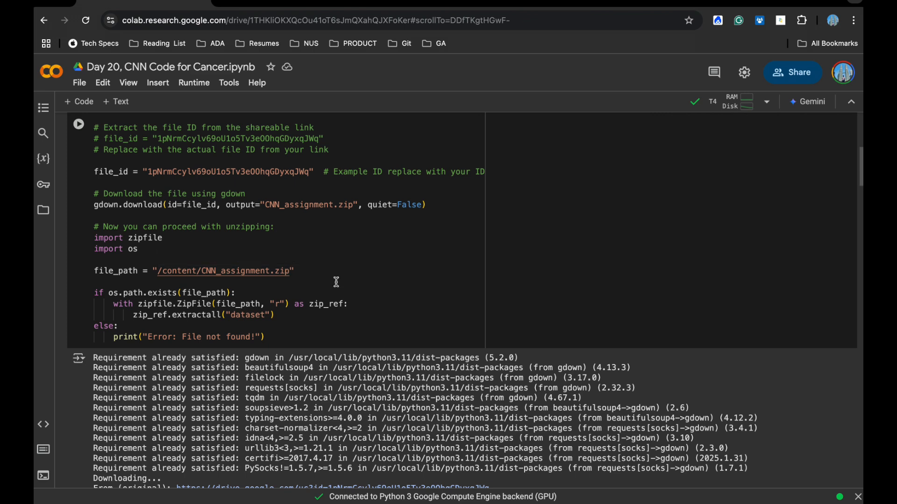
pyautogui.scroll(-3)
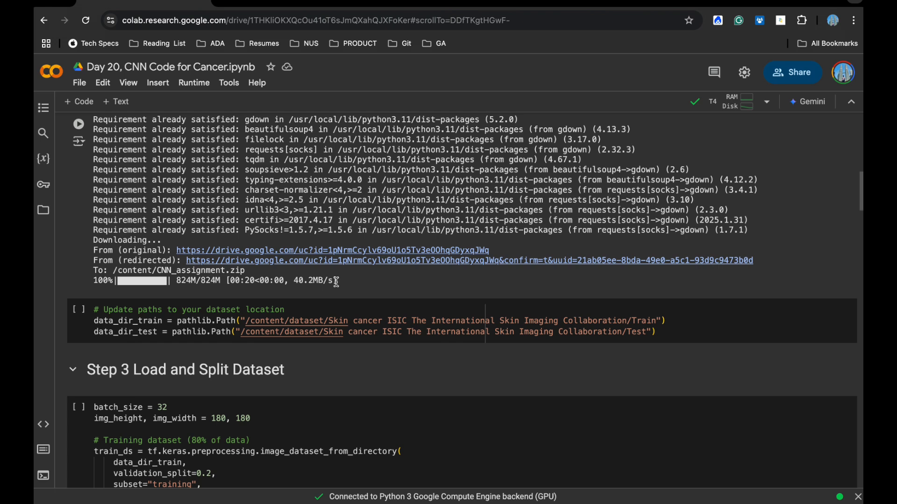
pyautogui.scroll(-3)
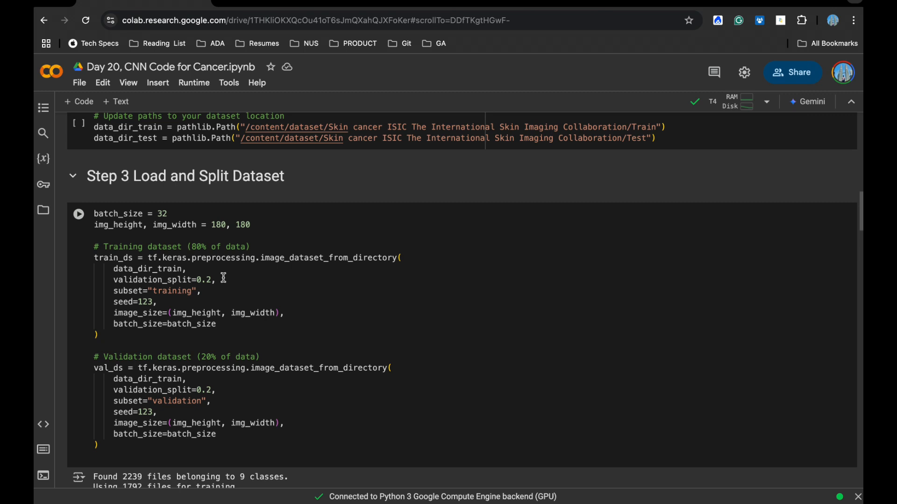
pyautogui.scroll(-3)
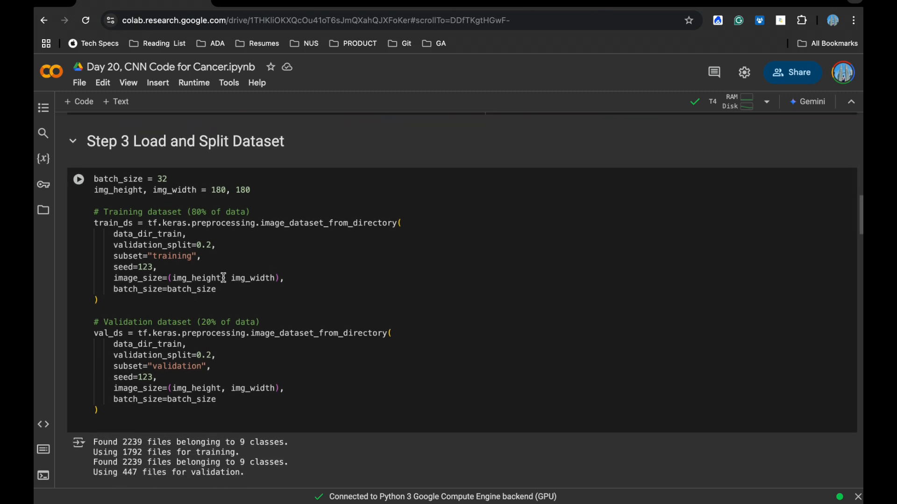
pyautogui.scroll(-3)
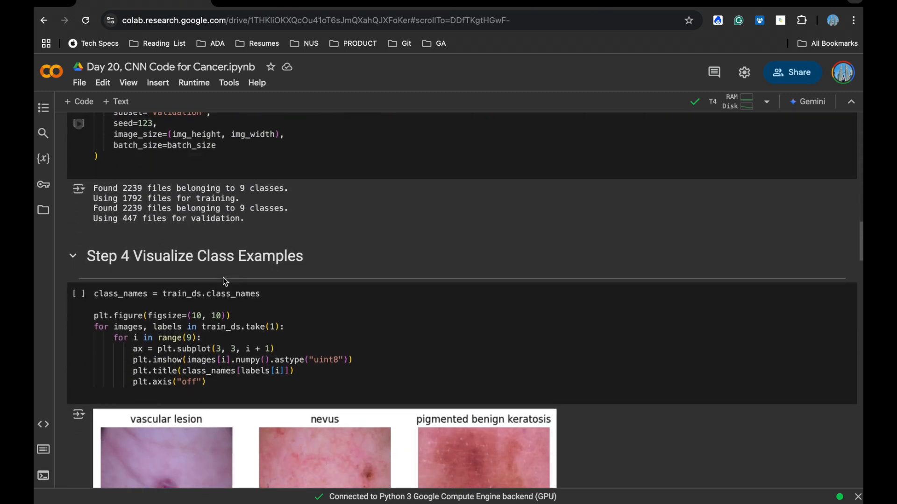
pyautogui.scroll(-3)
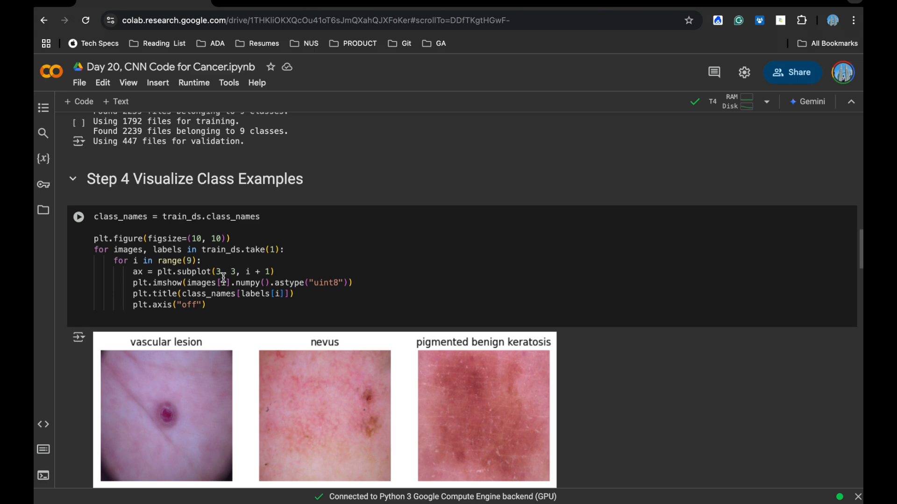
pyautogui.scroll(-3)
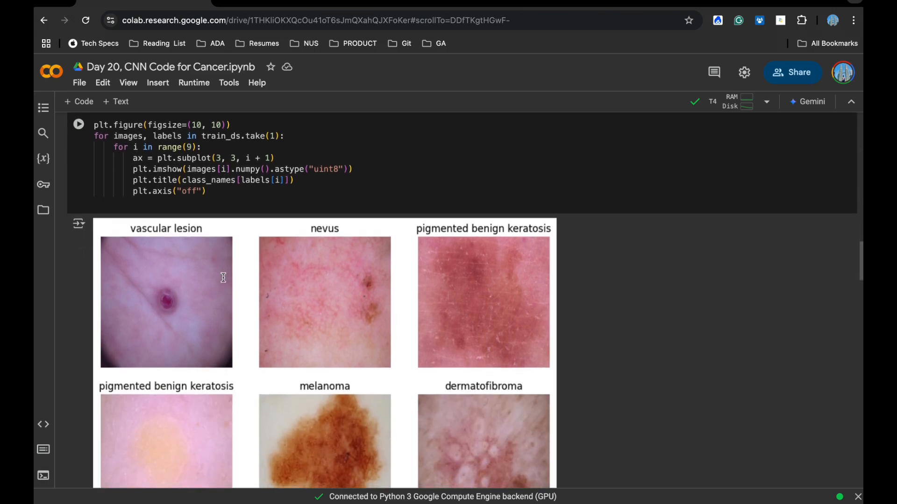
pyautogui.scroll(-3)
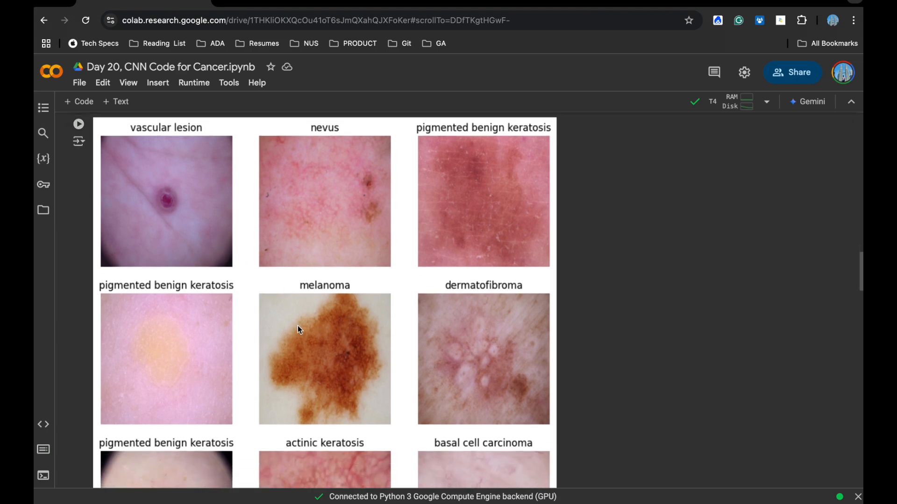
pyautogui.moveTo(297, 297)
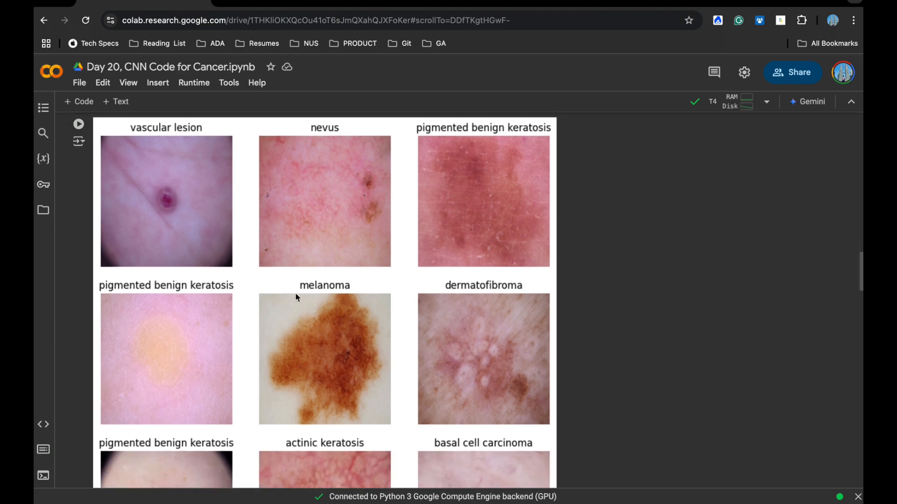
pyautogui.scroll(-3)
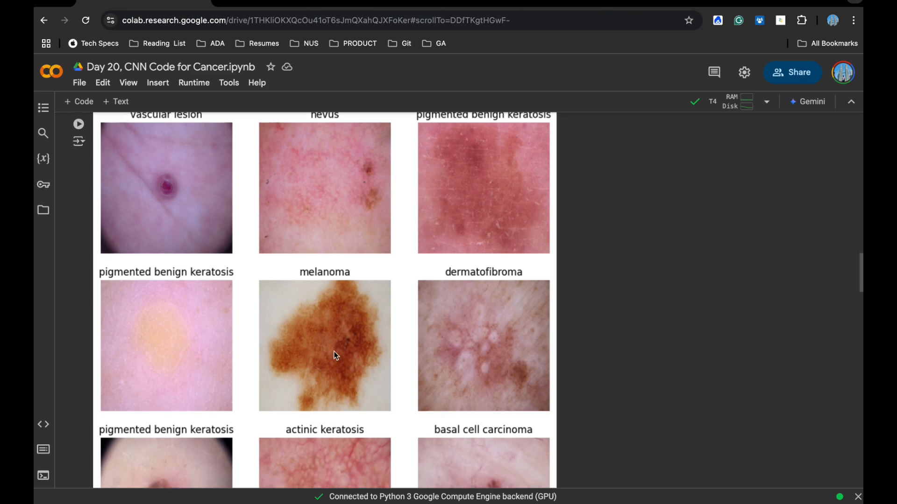
pyautogui.scroll(-3)
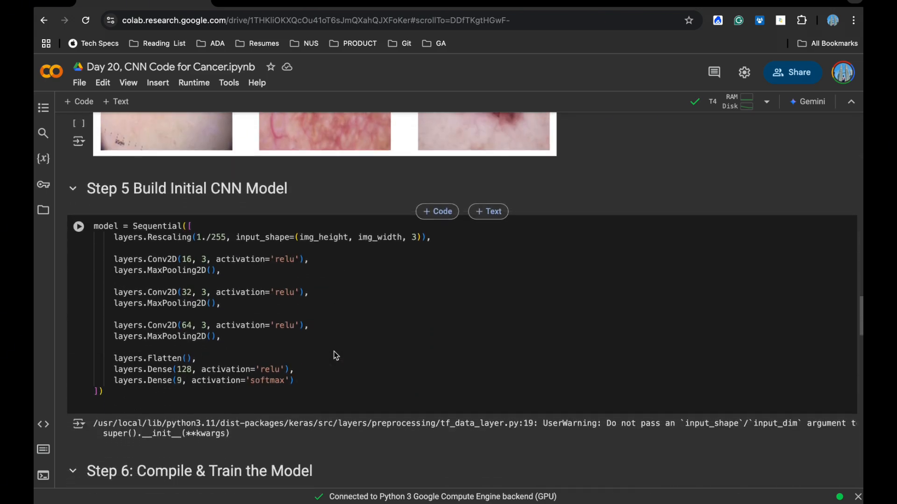
pyautogui.scroll(-3)
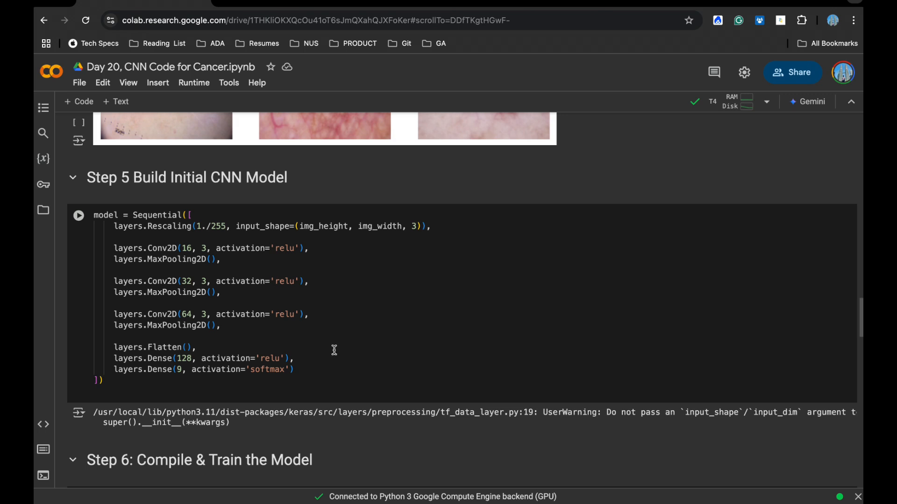
pyautogui.click(431, 226)
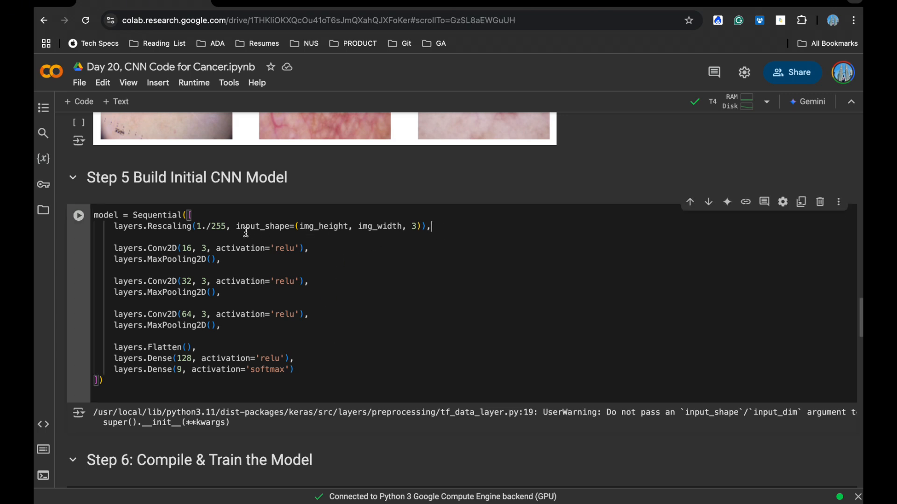
pyautogui.moveTo(320, 250)
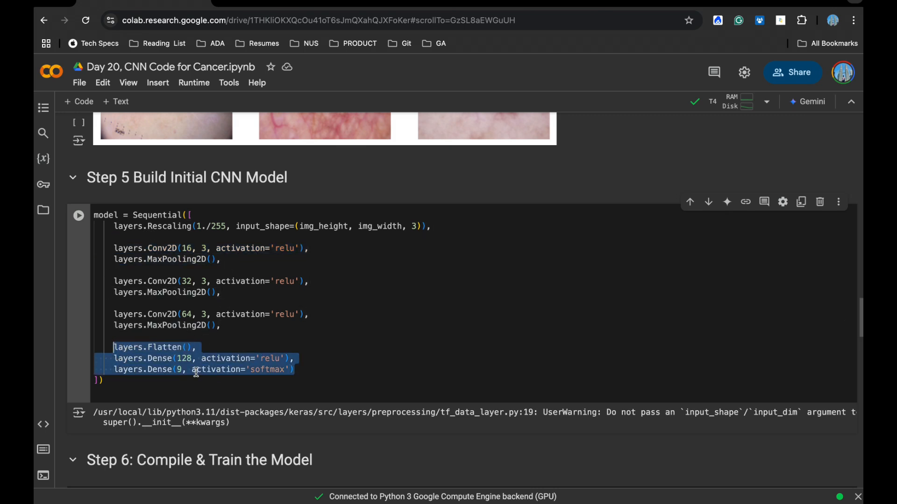
pyautogui.moveTo(280, 265)
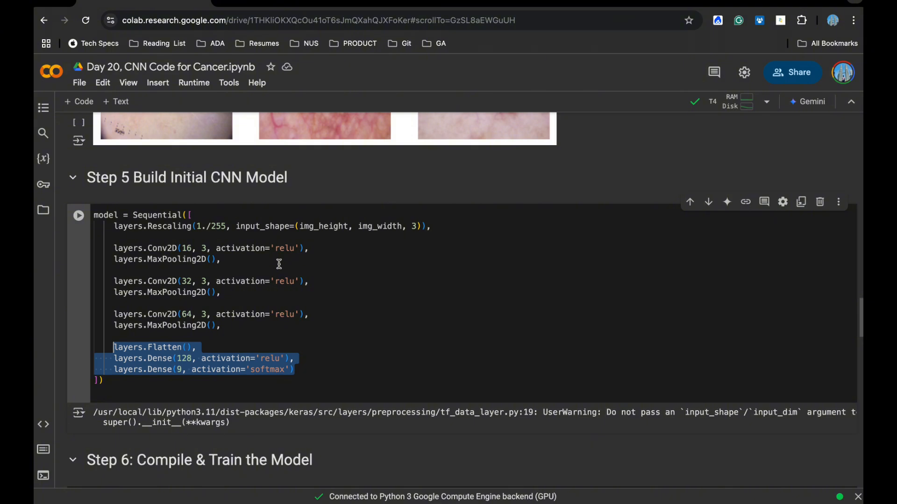
pyautogui.scroll(-3)
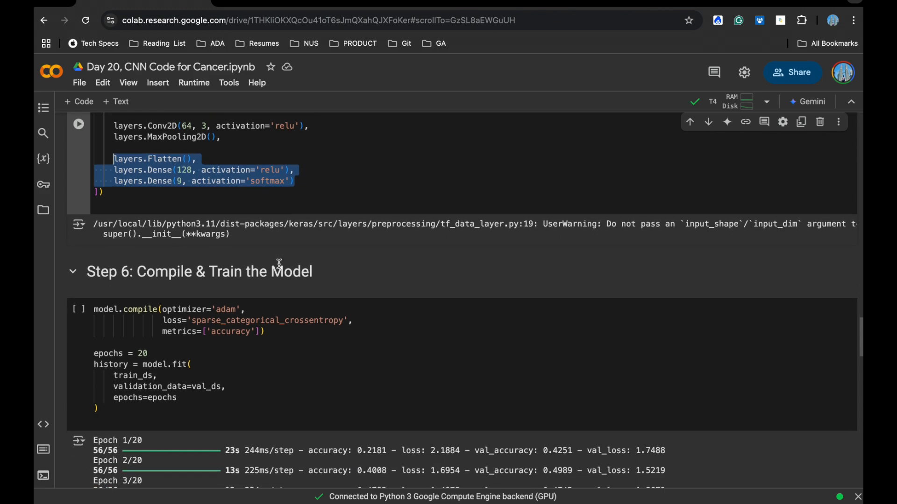
pyautogui.scroll(-3)
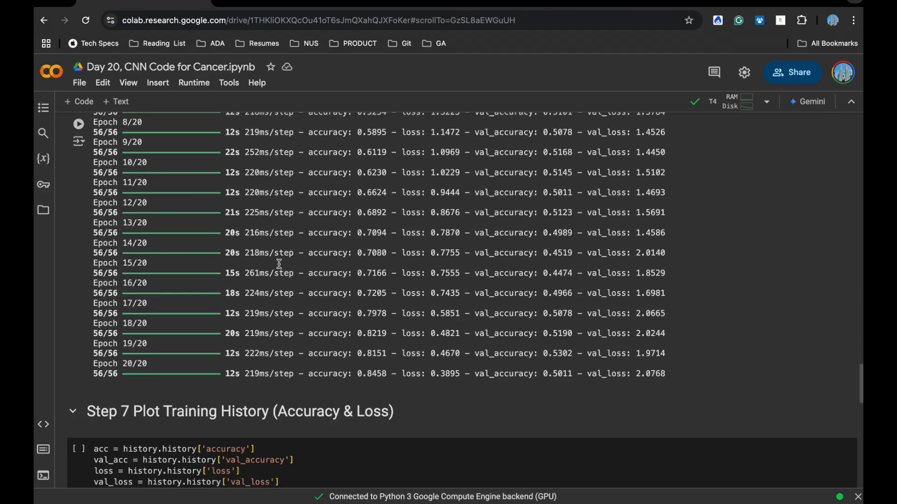
pyautogui.scroll(-3)
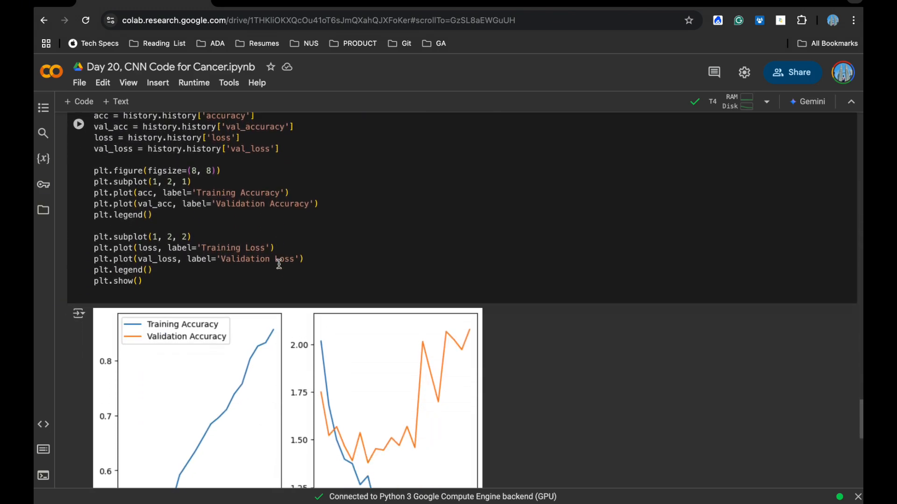
pyautogui.scroll(-3)
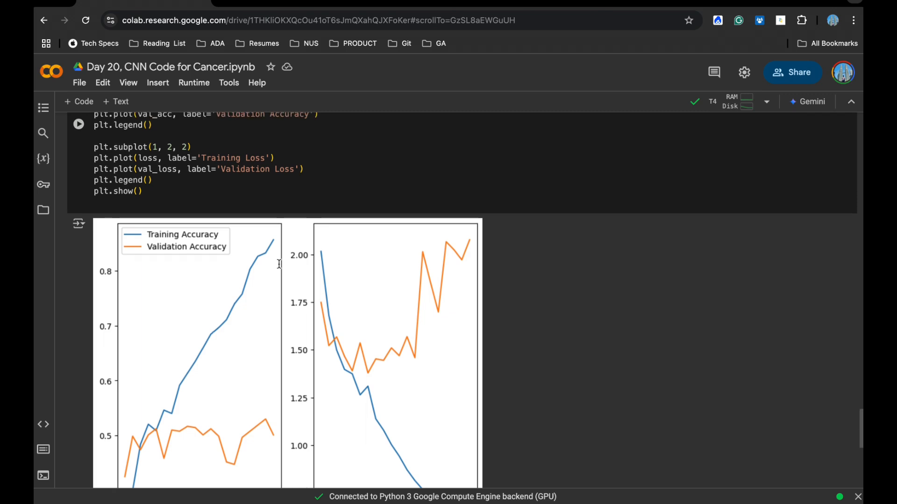
pyautogui.scroll(-3)
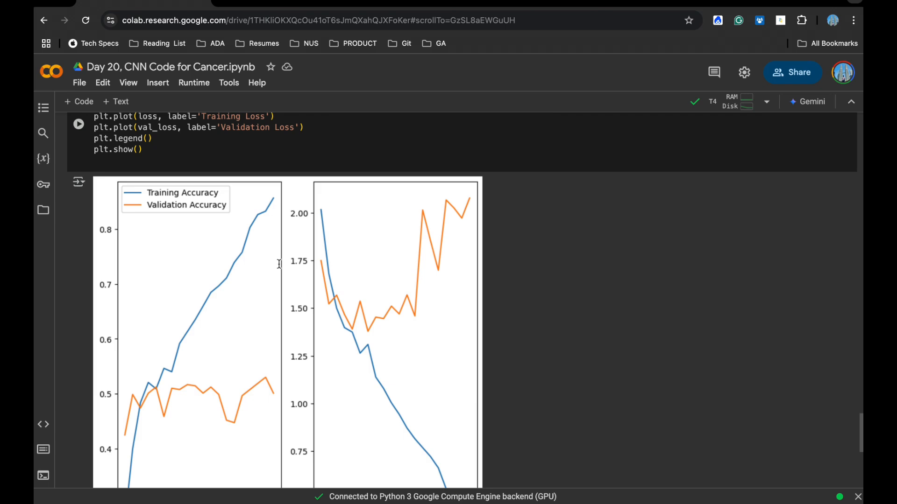
pyautogui.scroll(-3)
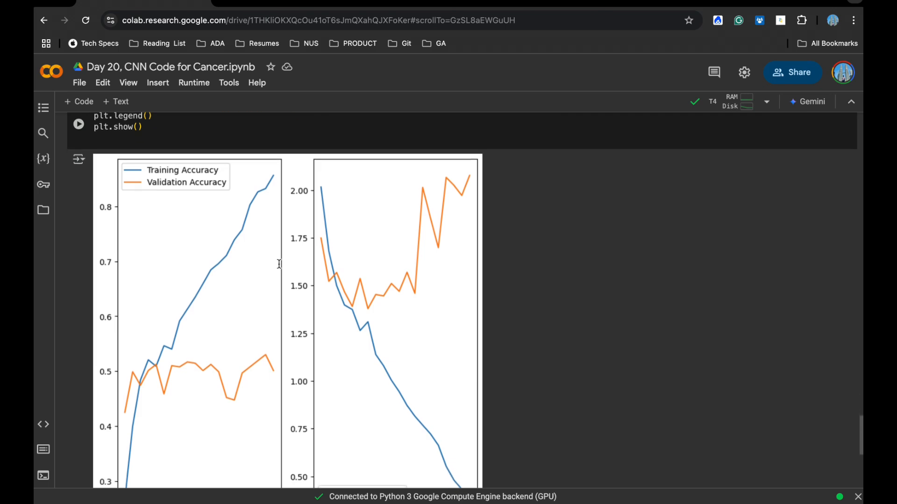
pyautogui.scroll(-3)
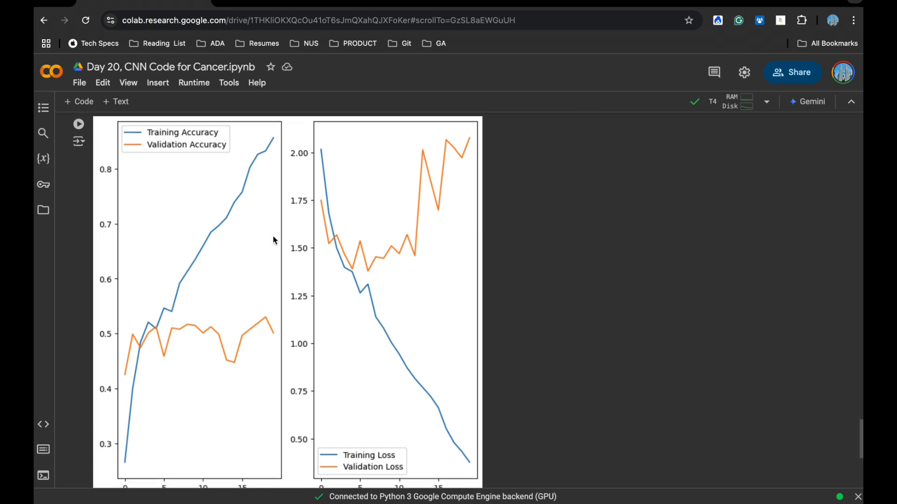
pyautogui.scroll(-3)
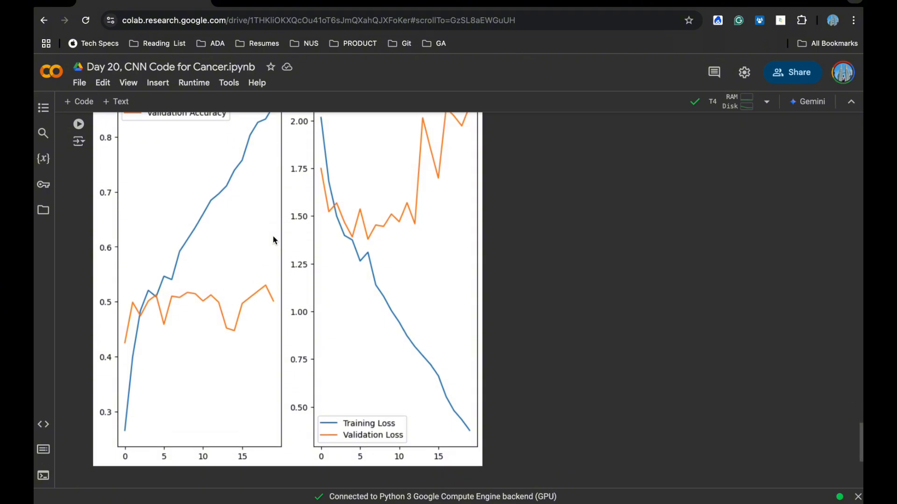